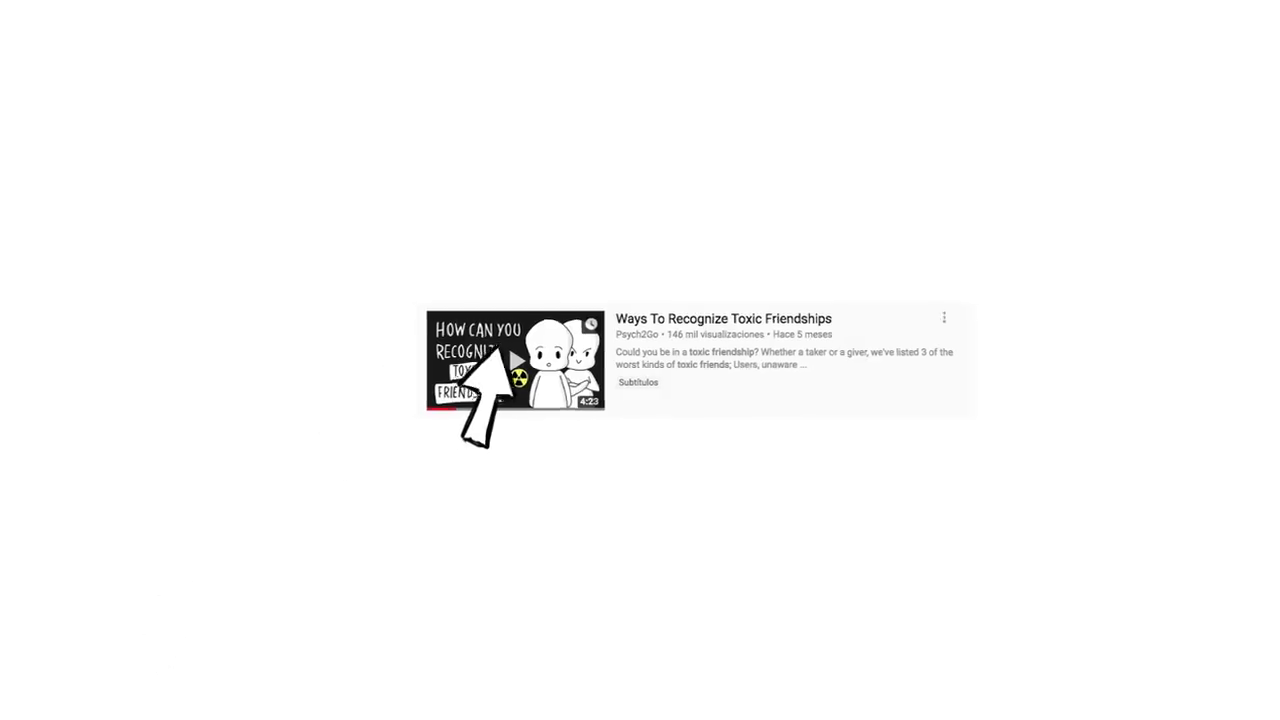
pyautogui.click(516, 360)
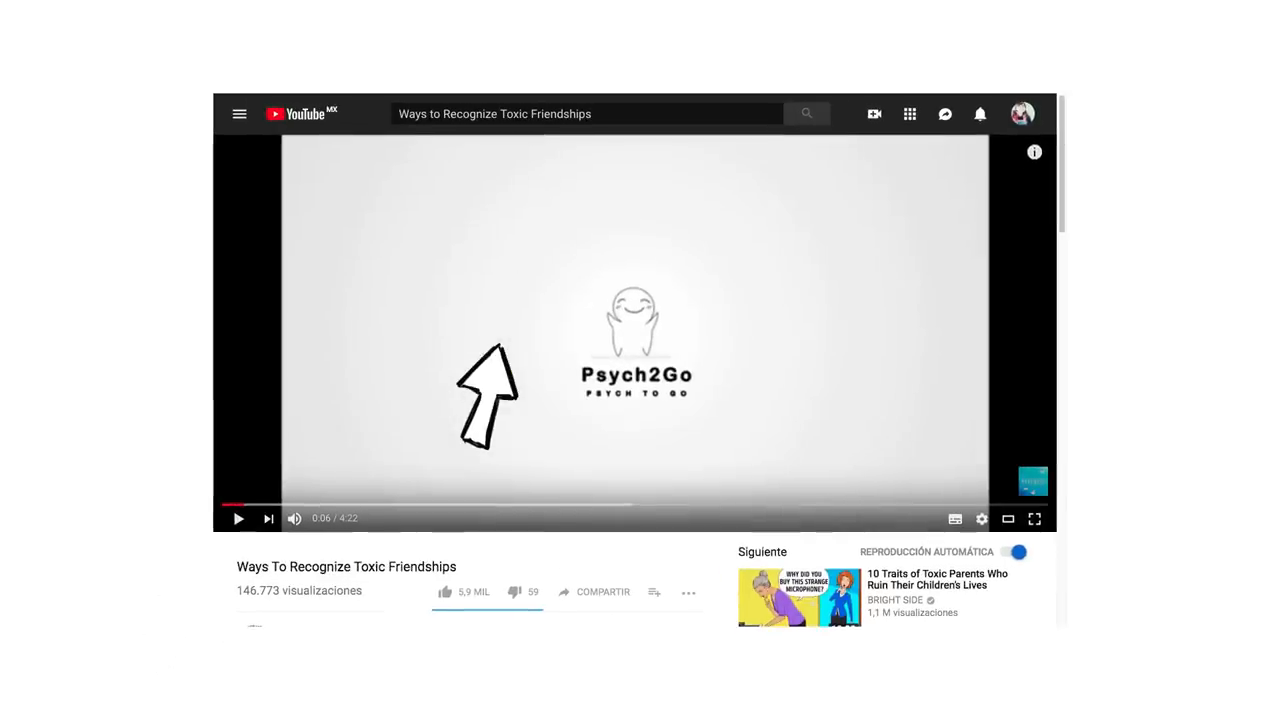
pyautogui.click(1034, 518)
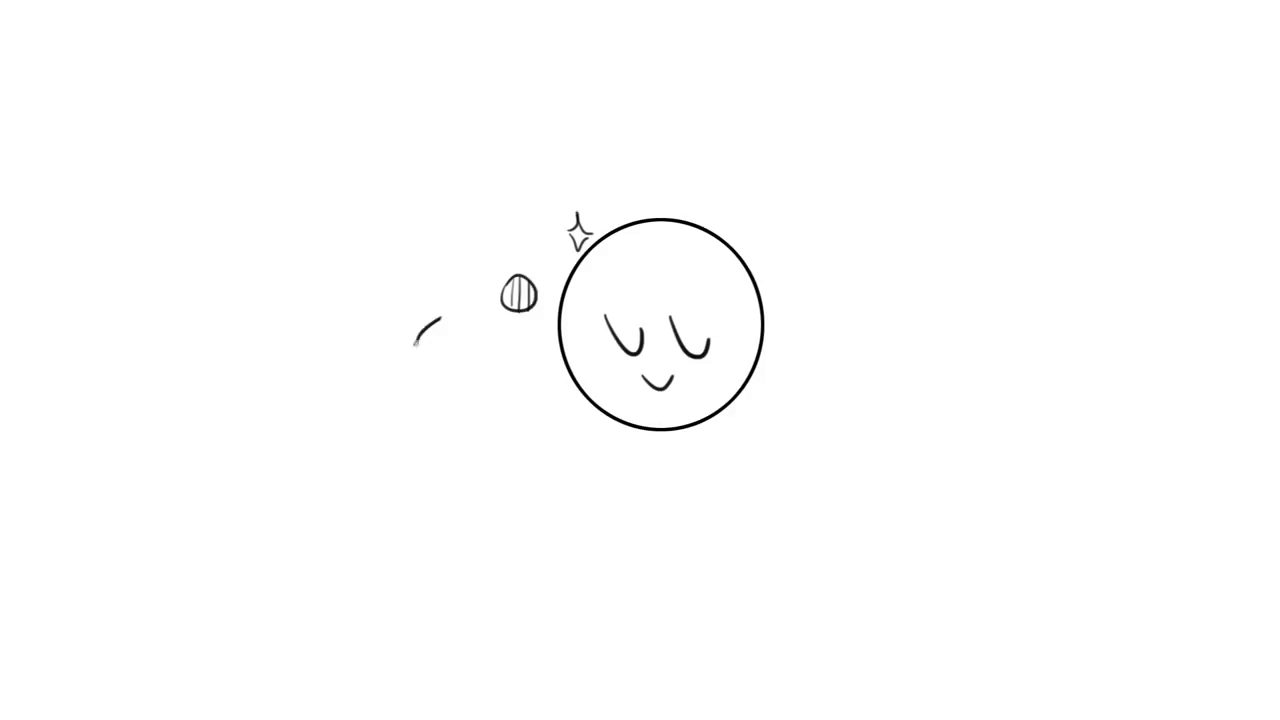